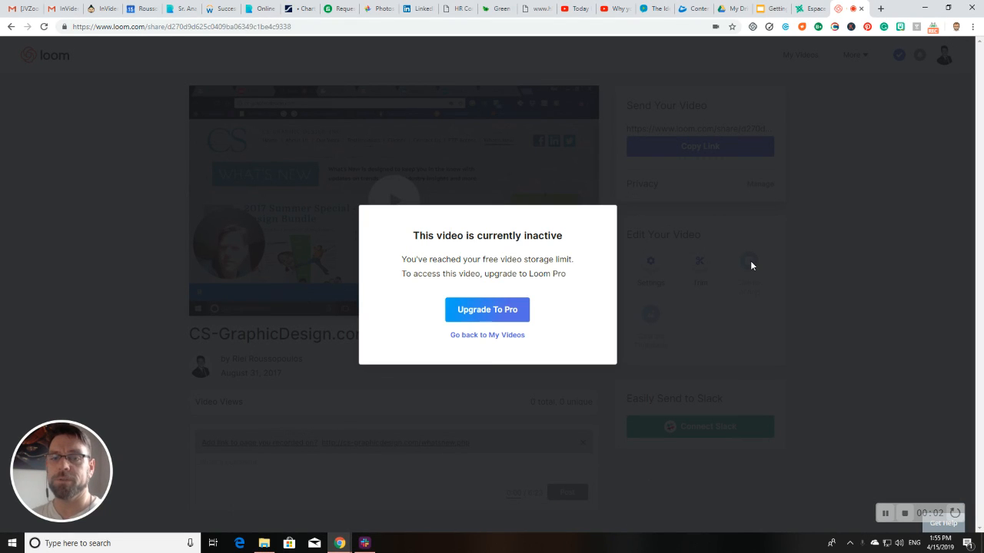
pyautogui.moveTo(742, 243)
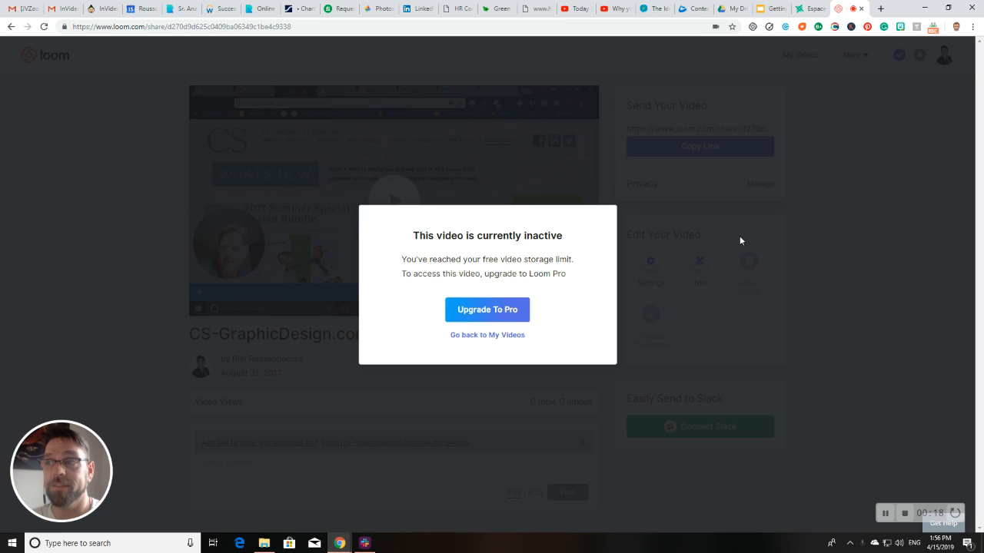
pyautogui.moveTo(753, 206)
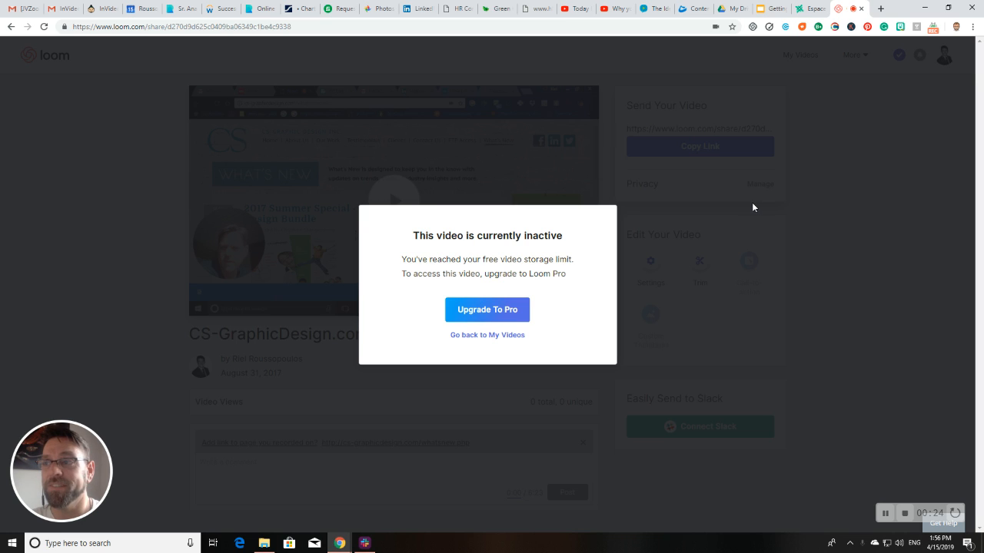
pyautogui.moveTo(529, 340)
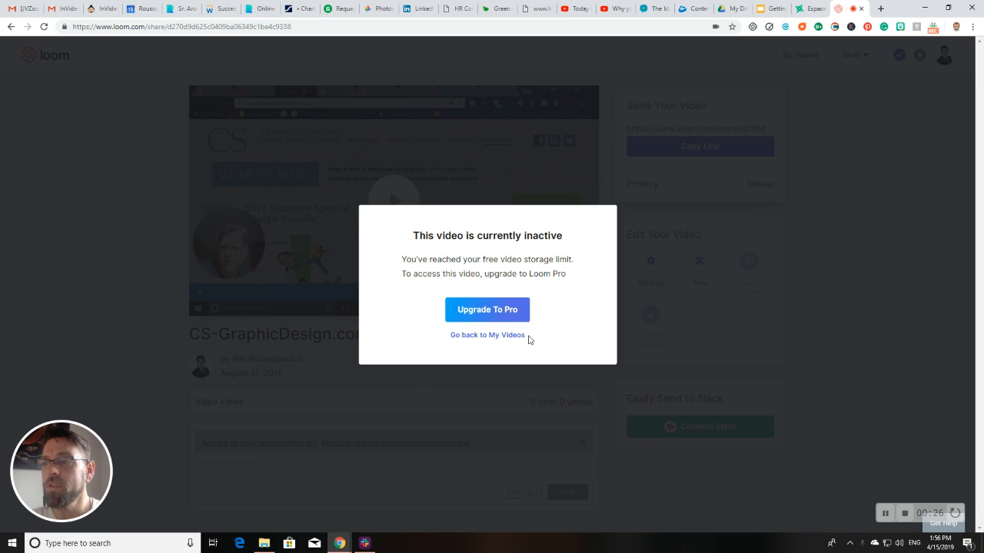
# - Check the empty hemp folder and create a public share link for the Walkthrough folder
pyautogui.click(486, 335)
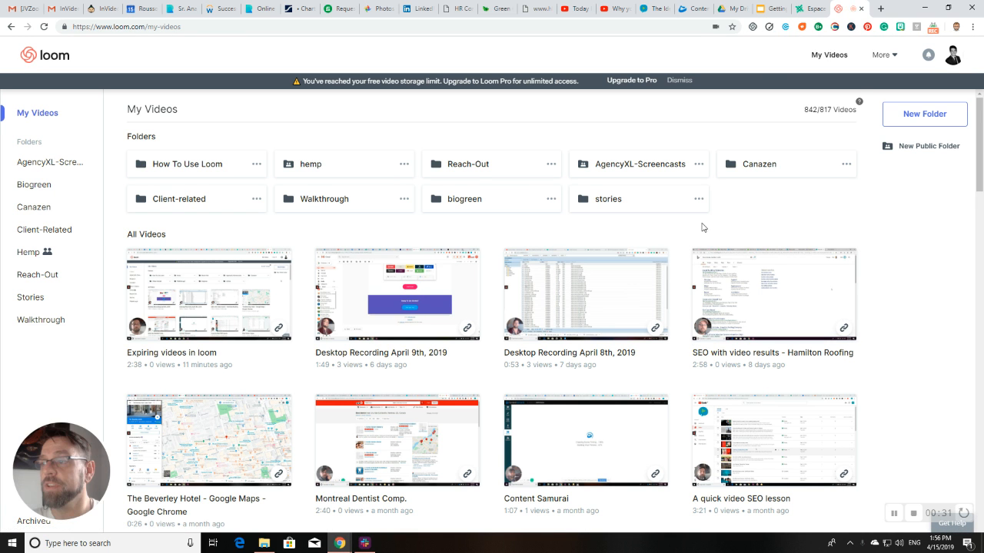
pyautogui.click(585, 294)
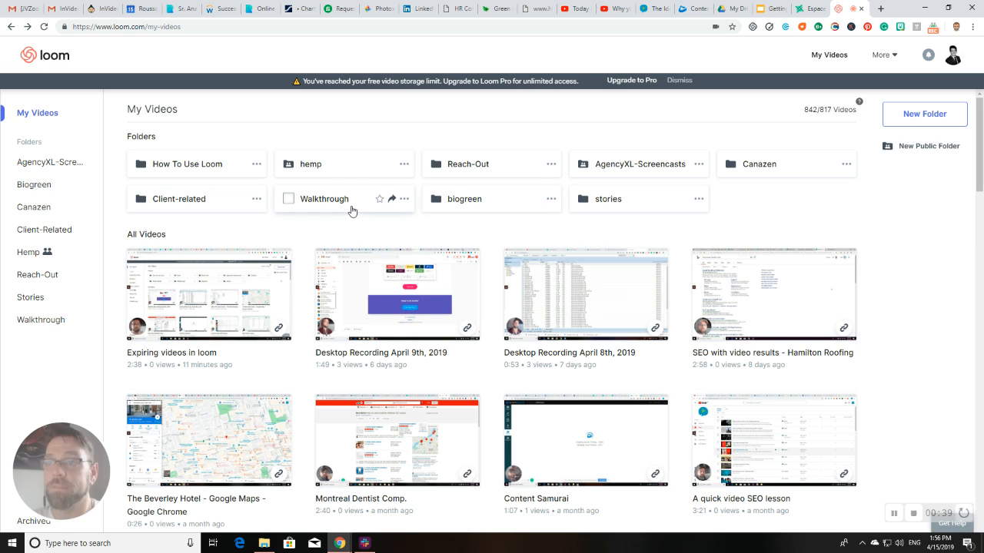
pyautogui.moveTo(371, 180)
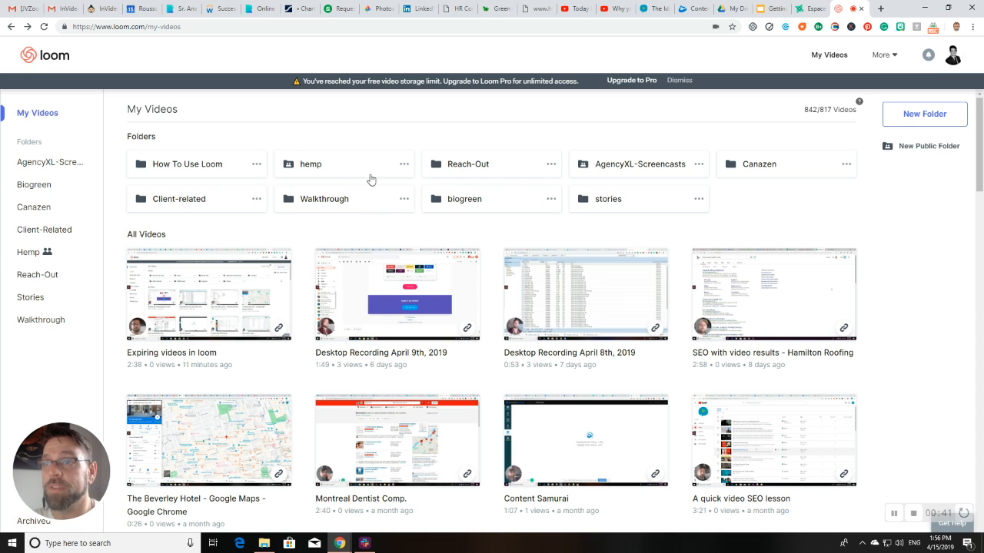
pyautogui.click(311, 164)
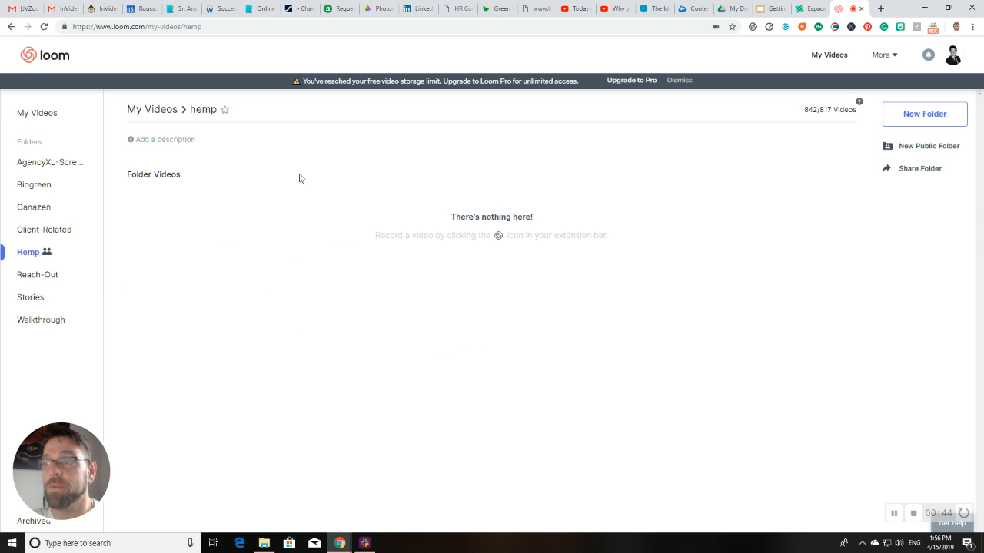
pyautogui.click(37, 113)
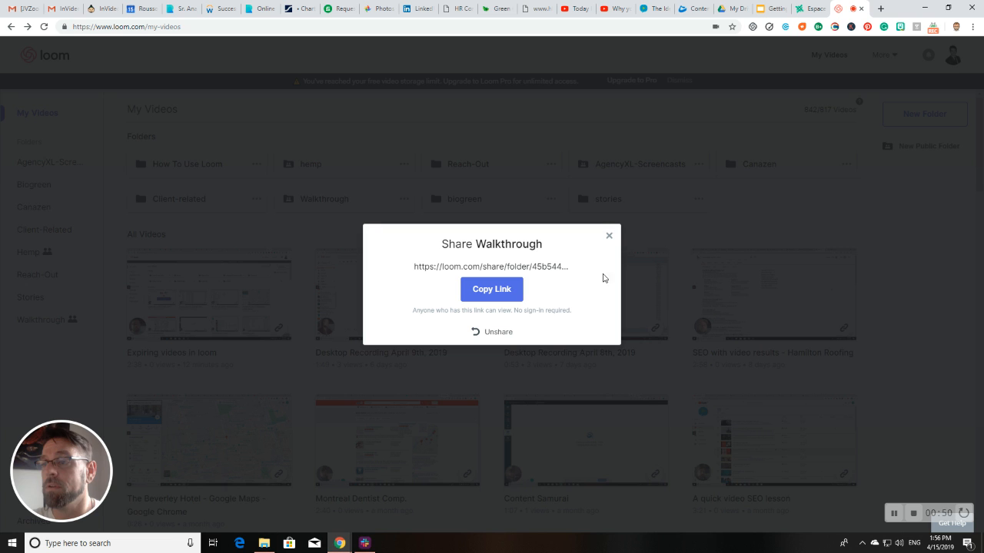
# - Dismiss the Walkthrough share dialog, check Client-related, and return to My Videos
pyautogui.click(608, 235)
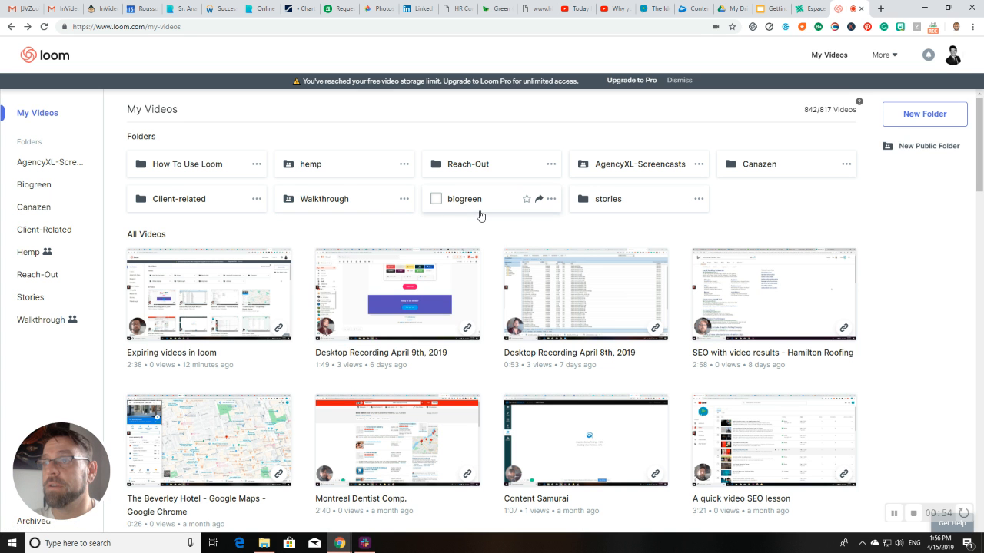
pyautogui.moveTo(366, 184)
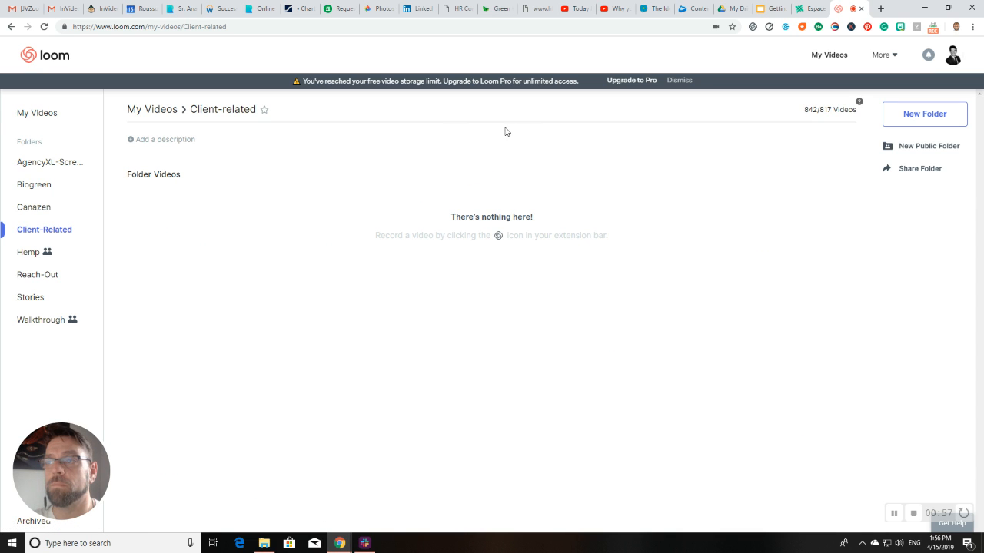
pyautogui.click(37, 113)
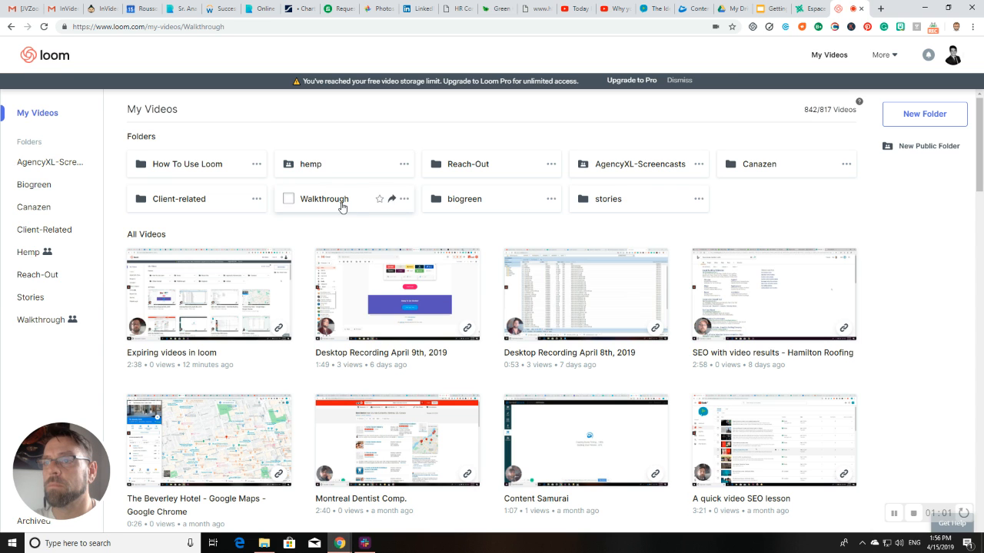
pyautogui.click(324, 199)
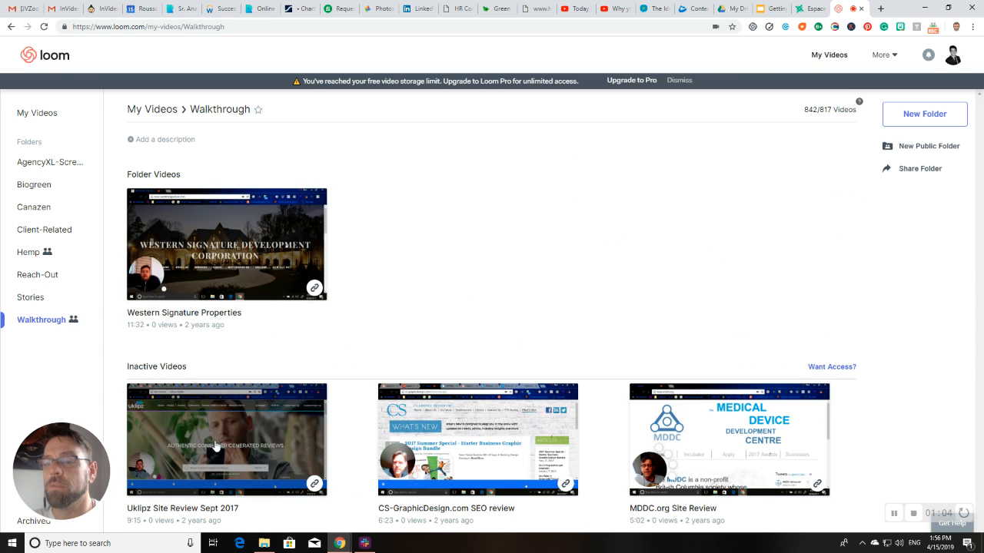
pyautogui.click(728, 439)
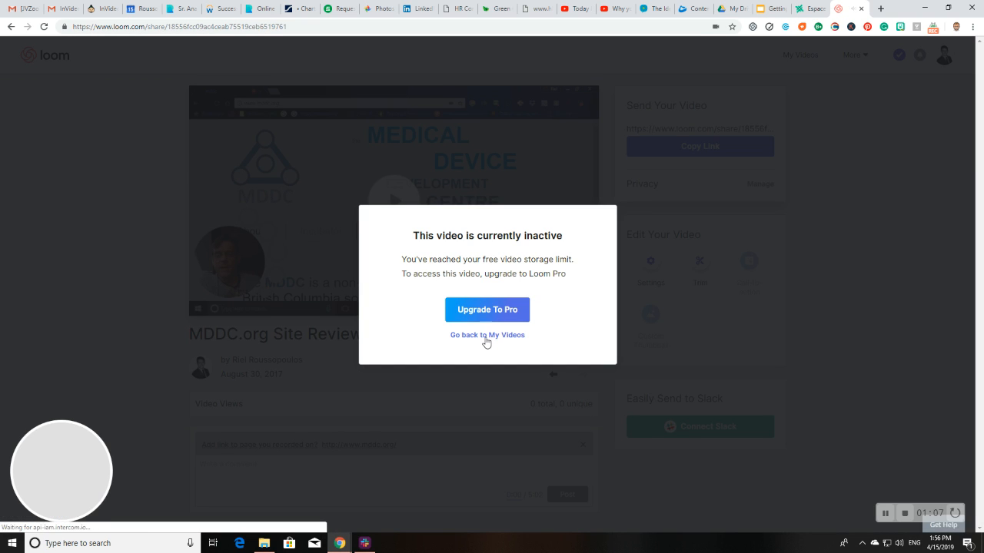
pyautogui.click(487, 335)
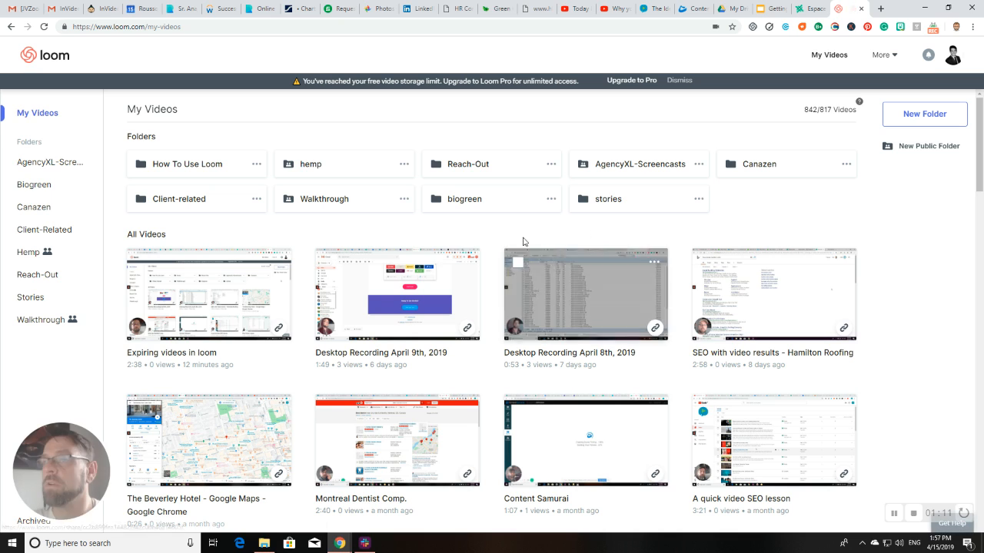
pyautogui.click(44, 229)
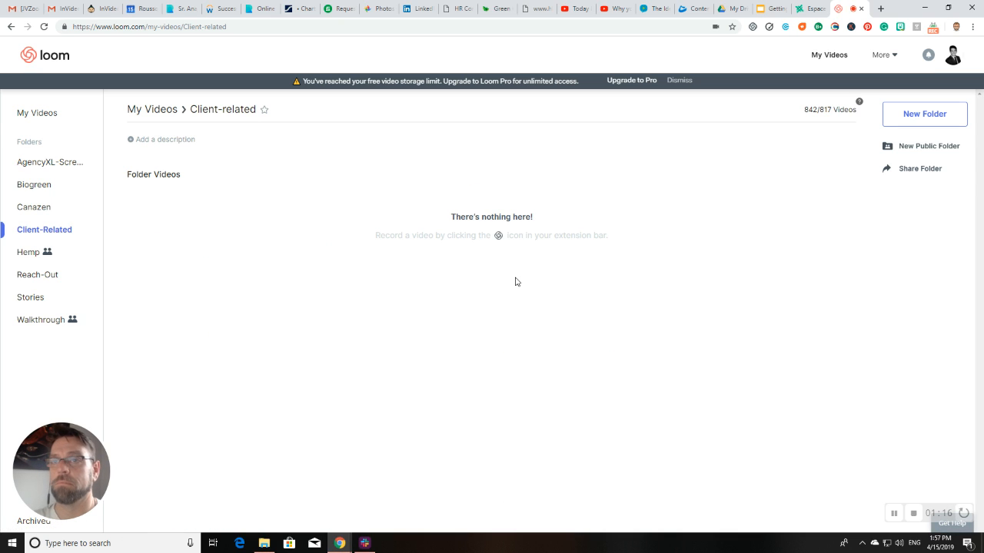
pyautogui.moveTo(514, 281)
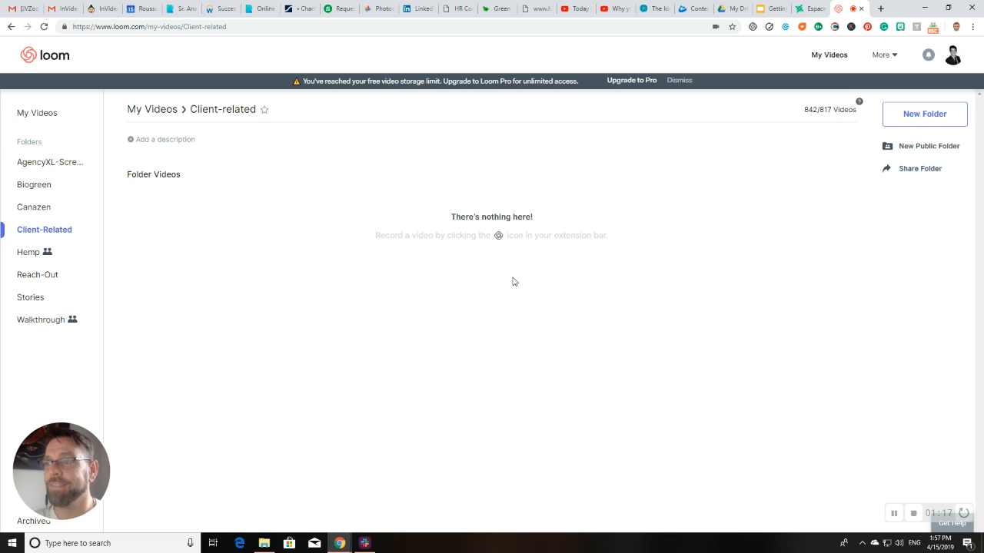
pyautogui.moveTo(502, 263)
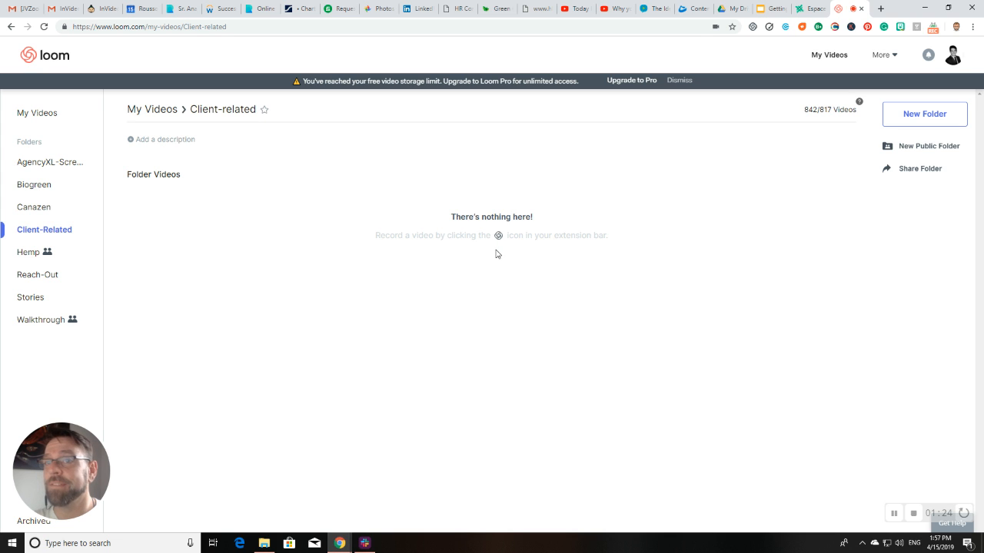
pyautogui.doubleClick(223, 110)
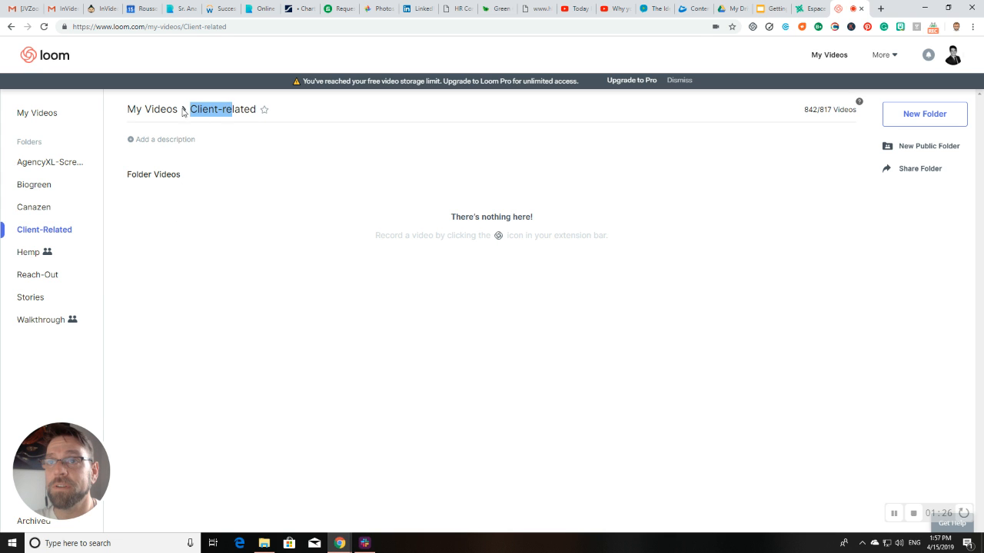
pyautogui.click(37, 113)
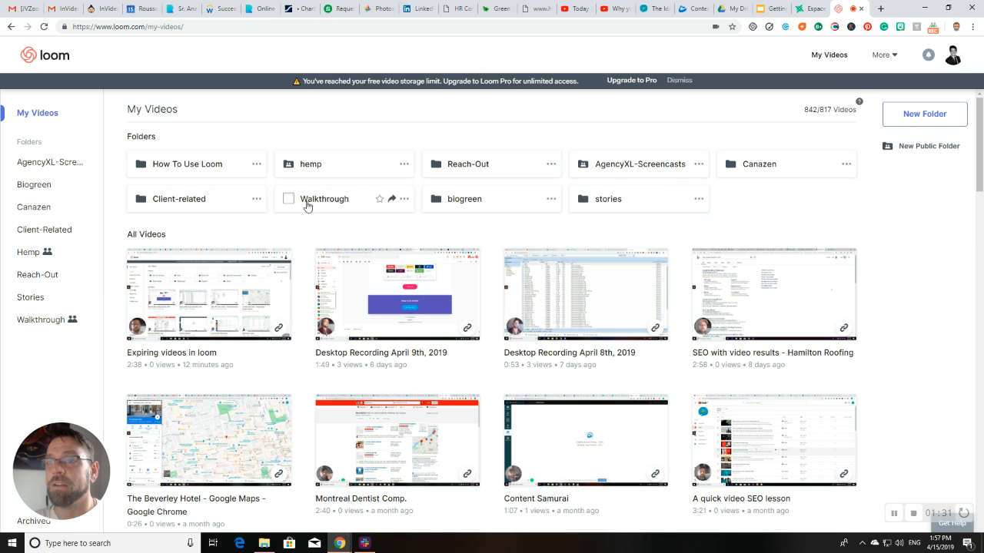
# - Open the Walkthrough folder to see its one active video and three inactive videos
pyautogui.click(324, 198)
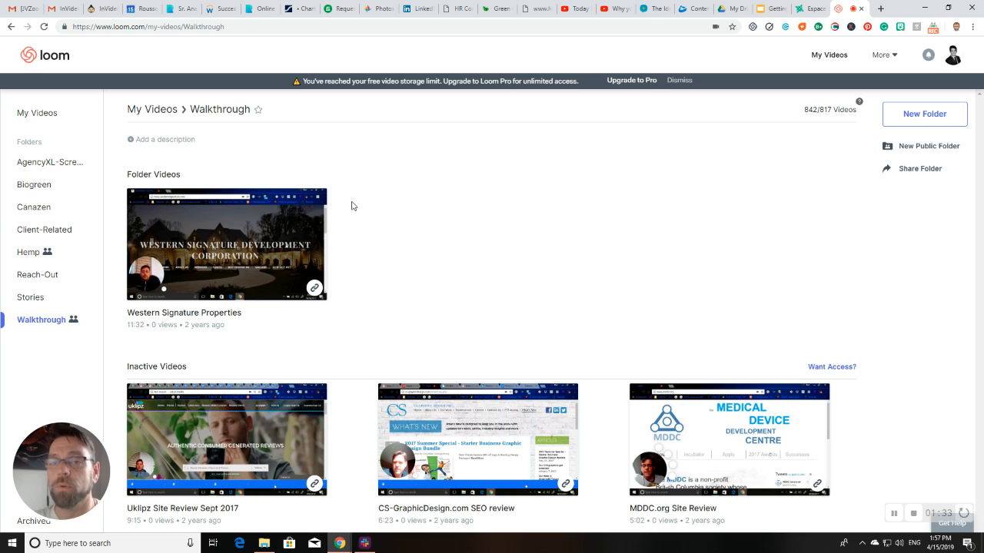
pyautogui.moveTo(347, 202)
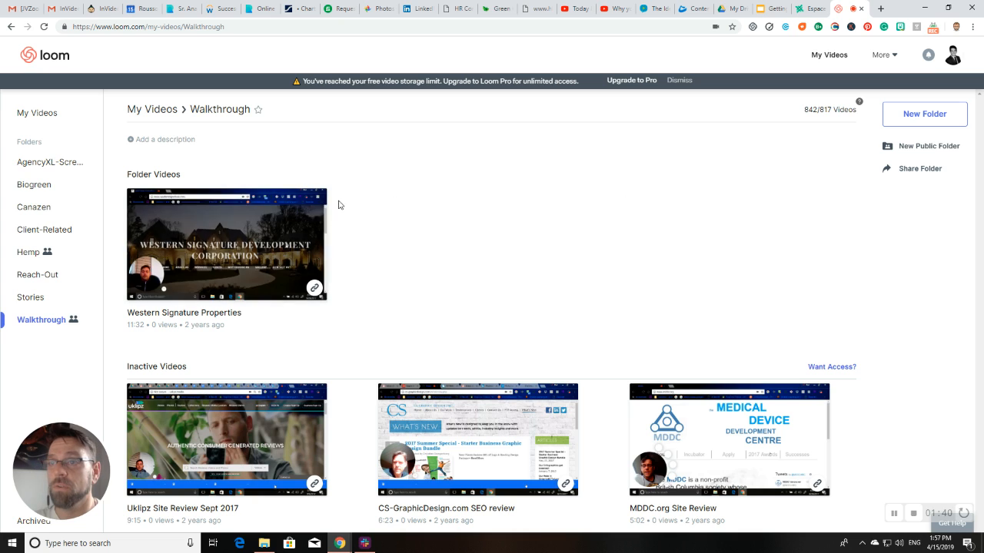
pyautogui.click(315, 202)
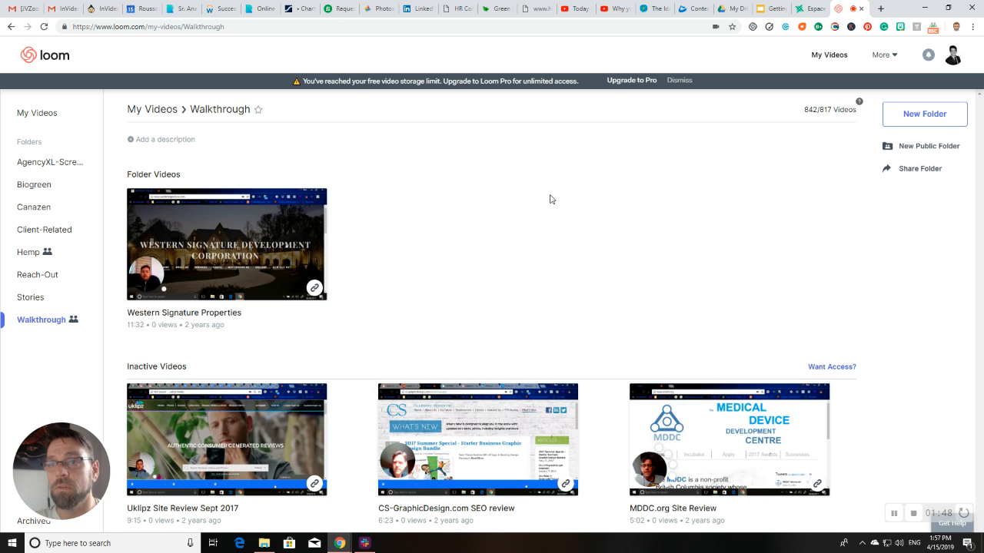
pyautogui.moveTo(272, 235)
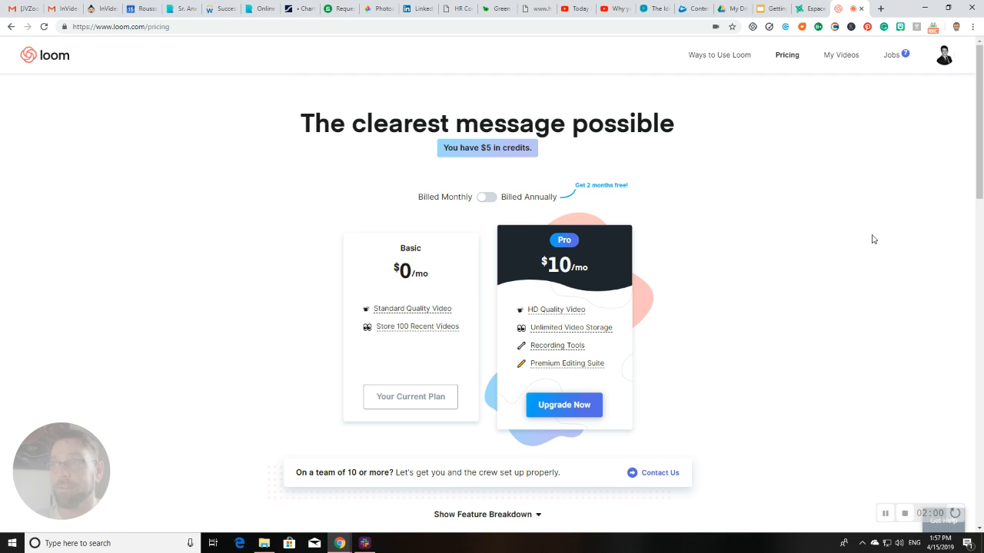
pyautogui.moveTo(648, 170)
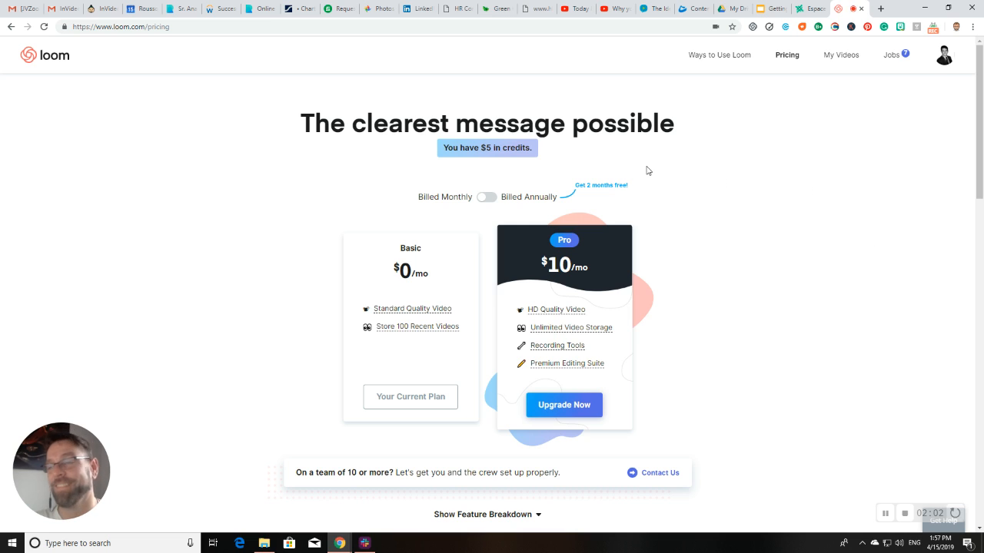